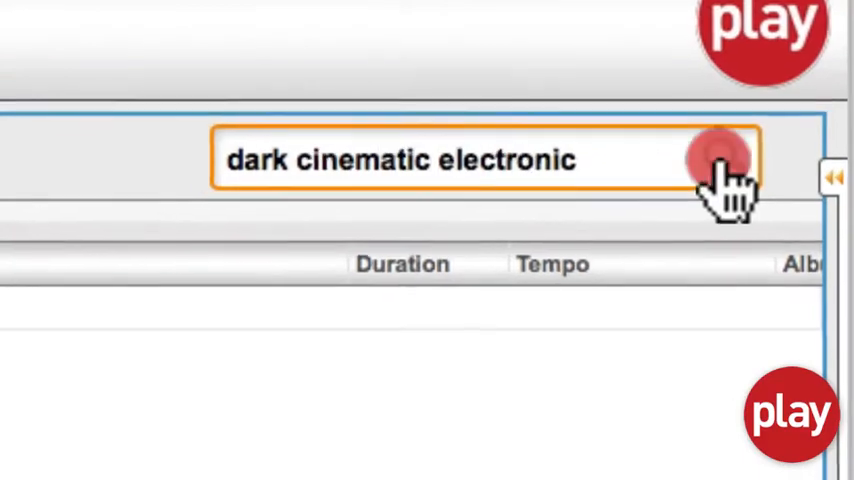
- Run the dark cinematic electronic search, then open Car Chase and browse its tracks
{"action": "left_click", "coordinate": [715, 158]}
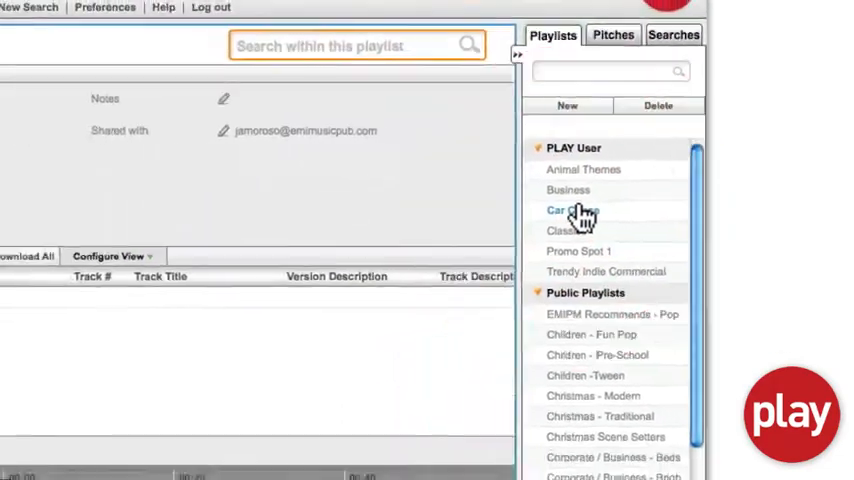
{"action": "left_click", "coordinate": [565, 210]}
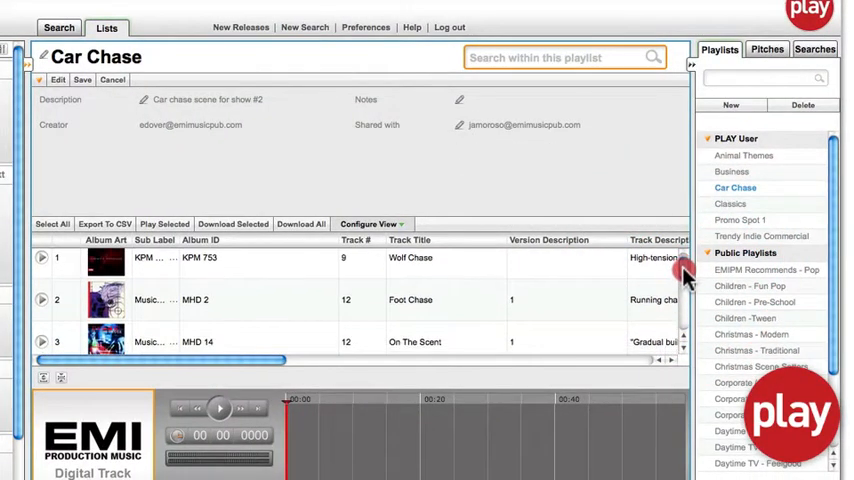
{"action": "scroll", "scroll_direction": "down", "scroll_amount": 3}
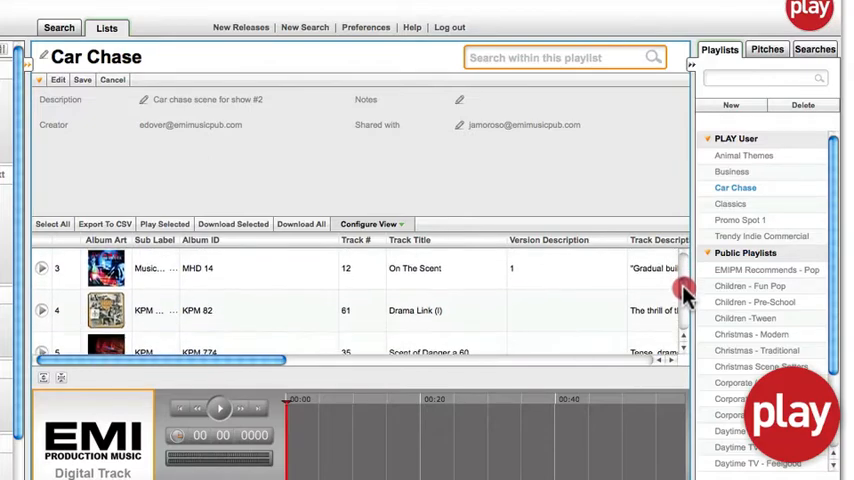
{"action": "scroll", "scroll_direction": "down", "scroll_amount": 3}
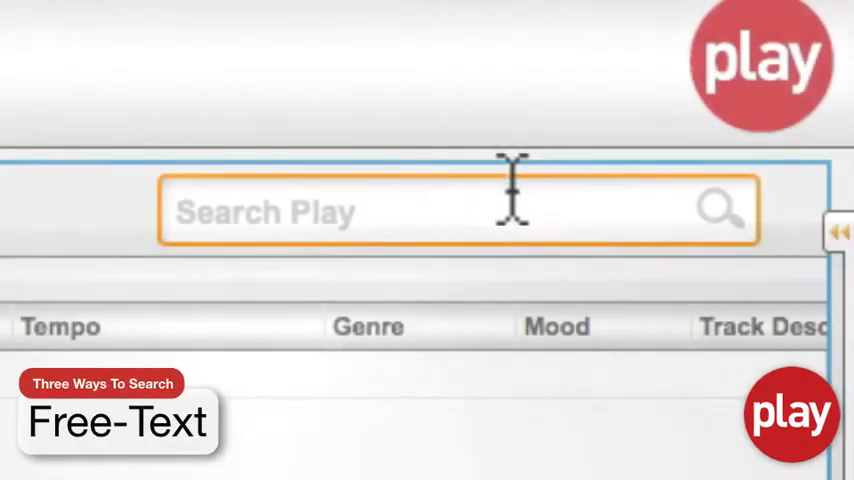
- Search PLAY for 'happy fun sunny guitar'
{"action": "type", "text": "happy fun s"}
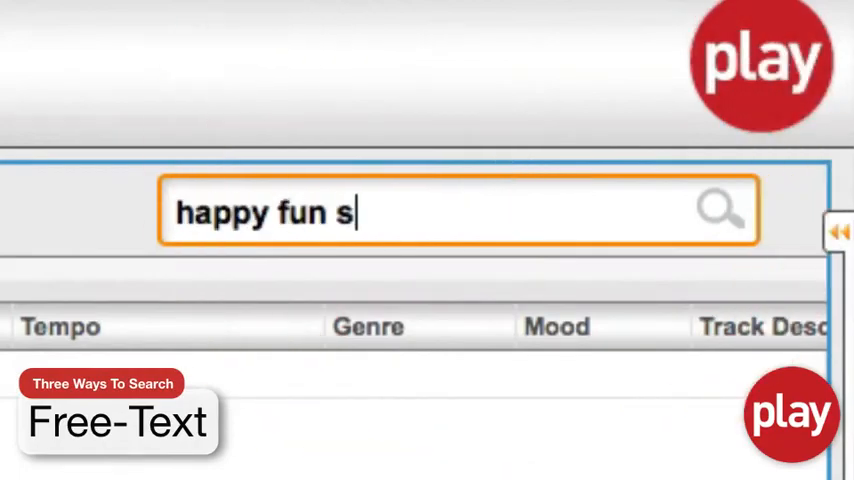
{"action": "type", "text": "unny guitar"}
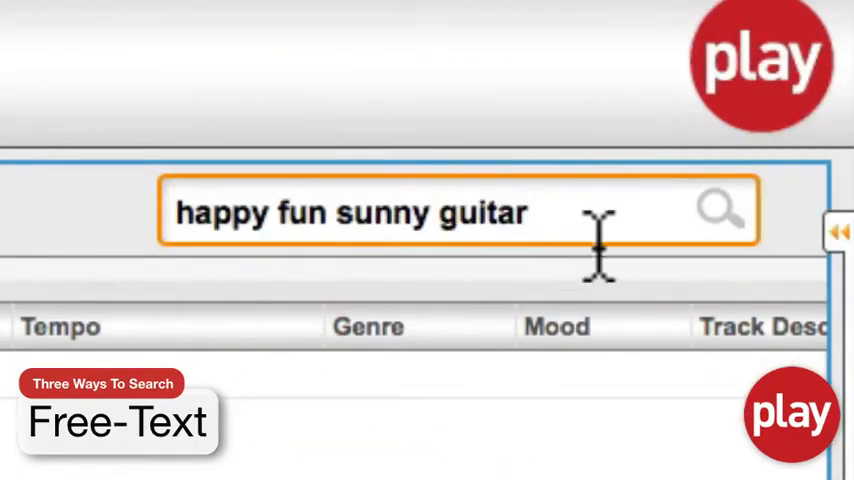
{"action": "left_click", "coordinate": [719, 210]}
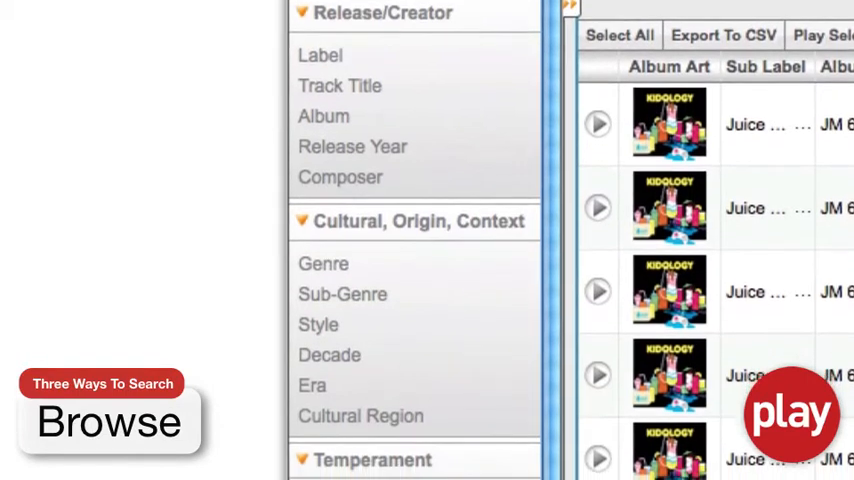
- Scroll the browse categories and pick one under Cultural, Origin, Context
{"action": "scroll", "scroll_direction": "down", "scroll_amount": 3}
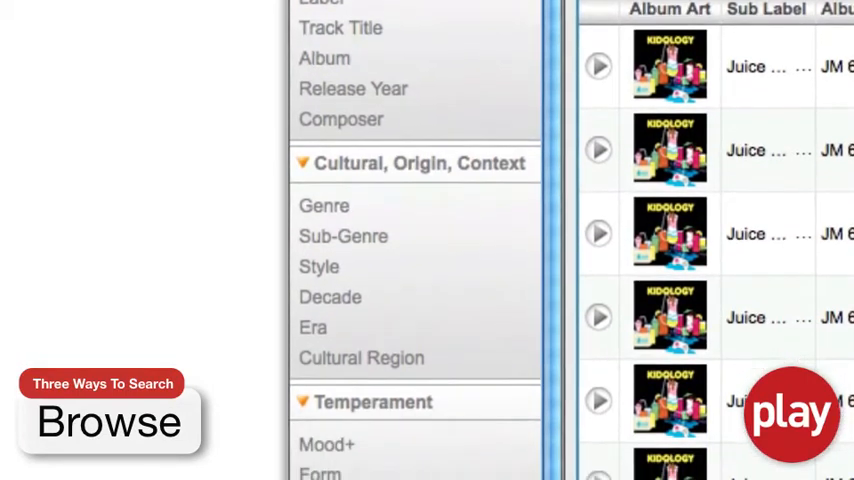
{"action": "scroll", "scroll_direction": "down", "scroll_amount": 3}
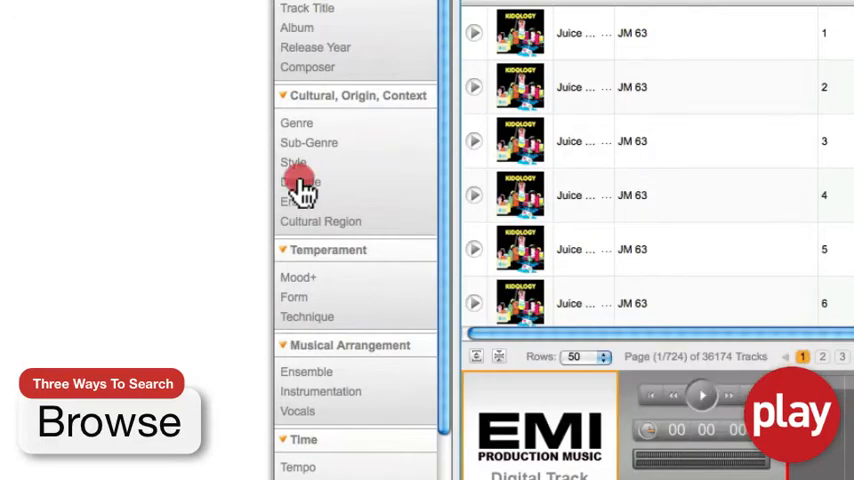
{"action": "left_click", "coordinate": [298, 182]}
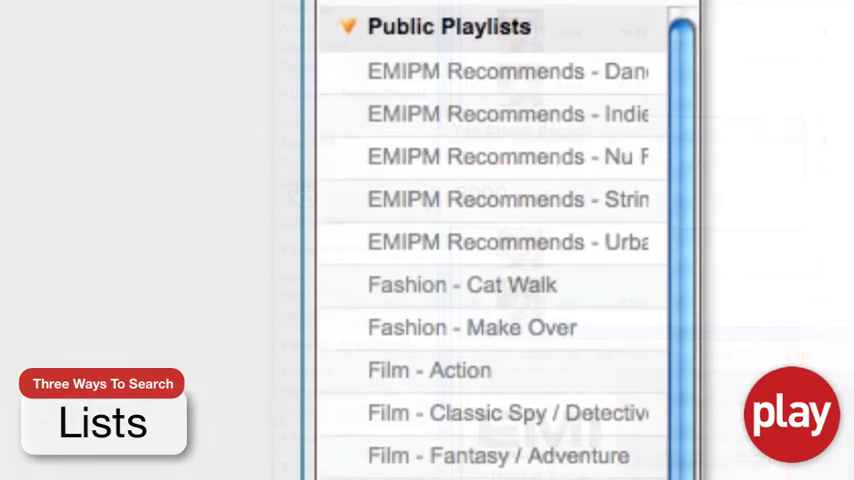
- Open Film - Action, search it for epic strings, and narrow tracks by Mood
{"action": "scroll", "scroll_direction": "down", "scroll_amount": 3}
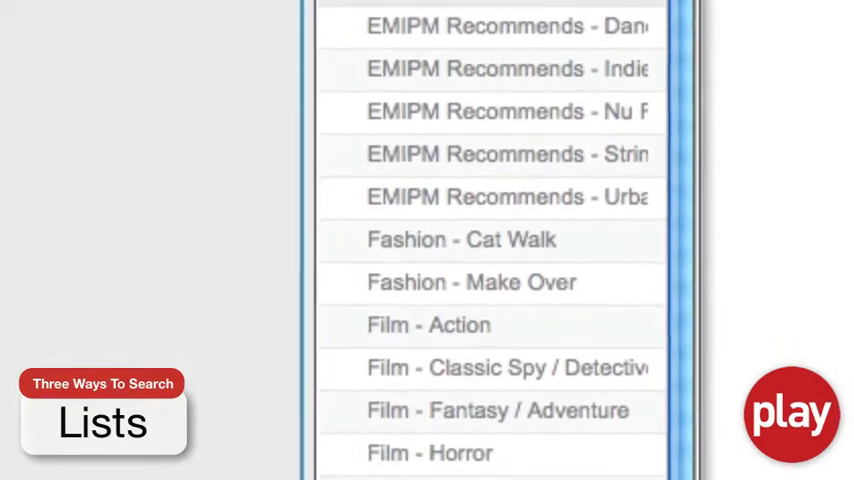
{"action": "scroll", "scroll_direction": "down", "scroll_amount": 3}
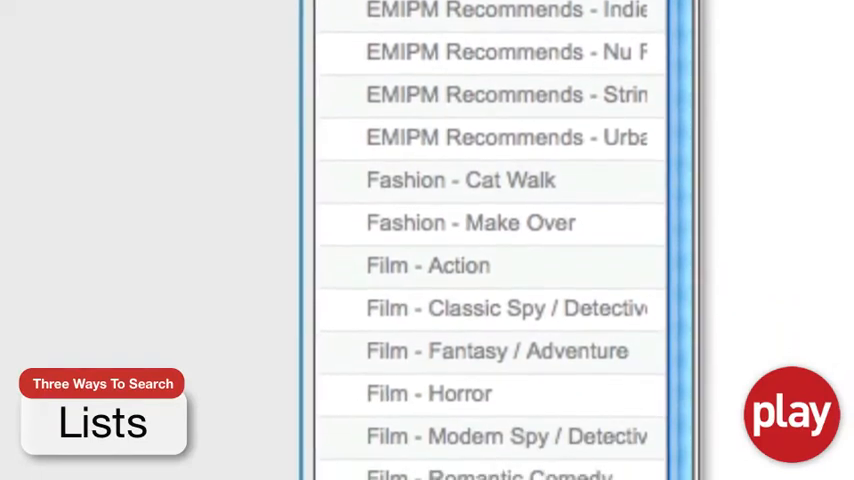
{"action": "scroll", "scroll_direction": "down", "scroll_amount": 3}
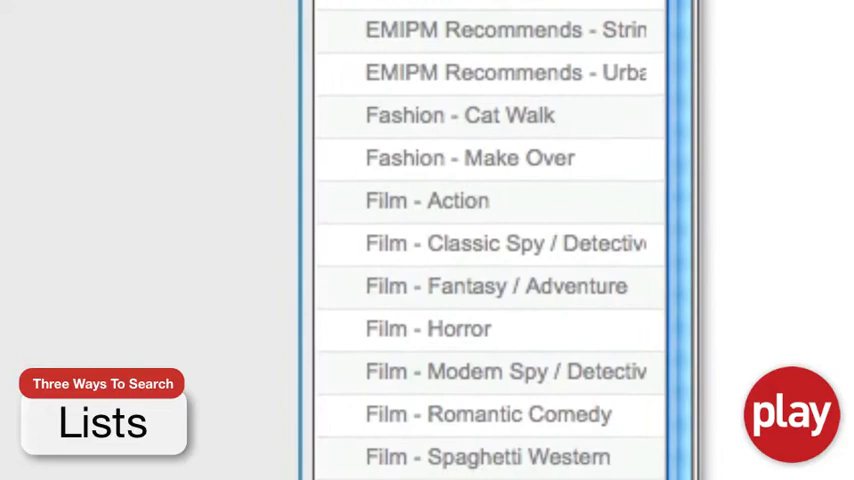
{"action": "scroll", "scroll_direction": "down", "scroll_amount": 3}
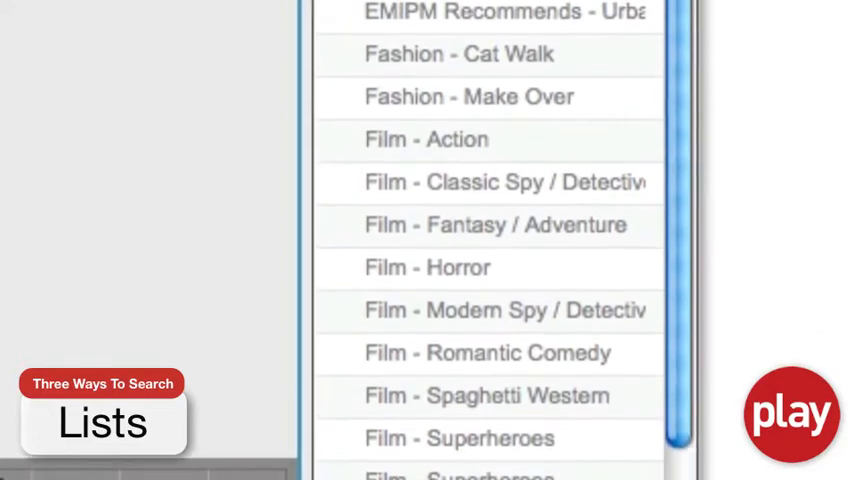
{"action": "scroll", "scroll_direction": "down", "scroll_amount": 3}
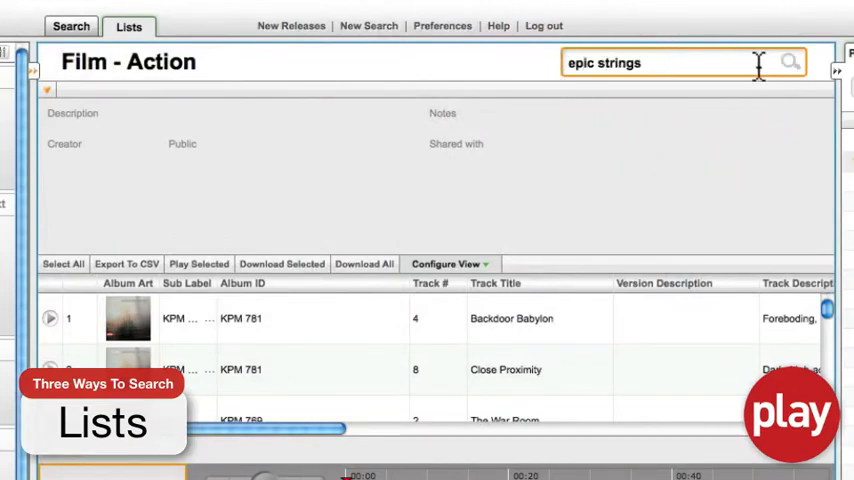
{"action": "left_click", "coordinate": [789, 64]}
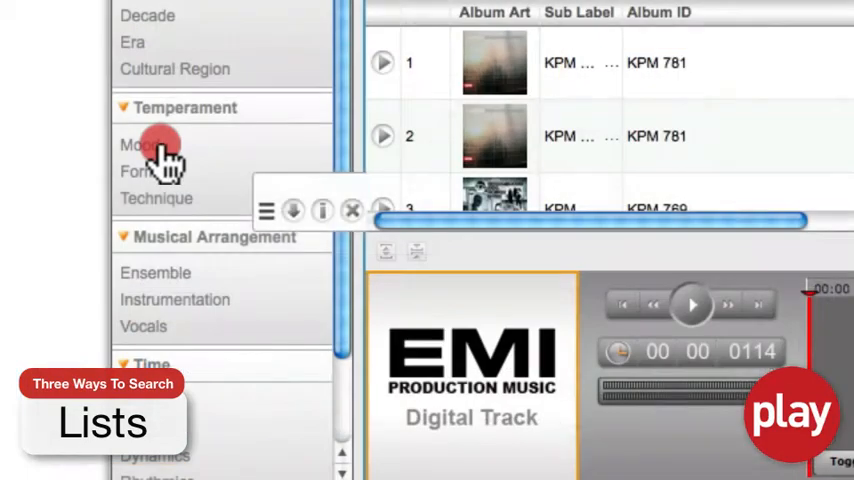
{"action": "left_click", "coordinate": [143, 145]}
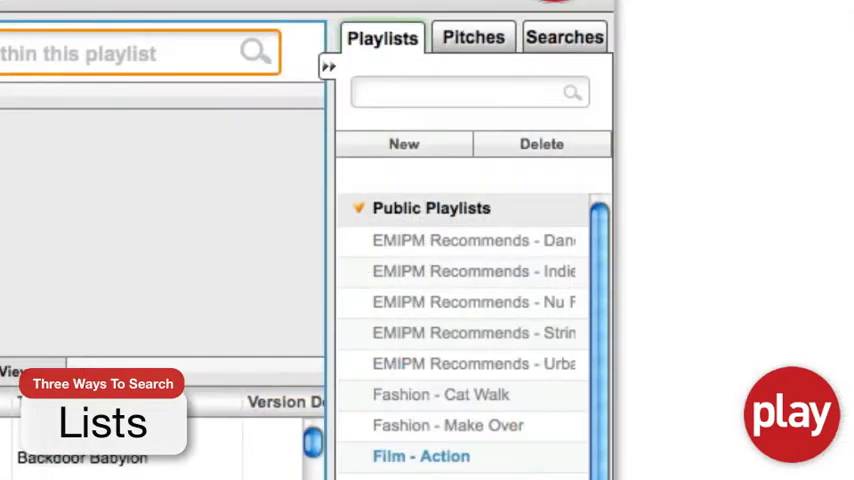
- Create a new playlist named 'Songs for project X'
{"action": "left_click", "coordinate": [403, 144]}
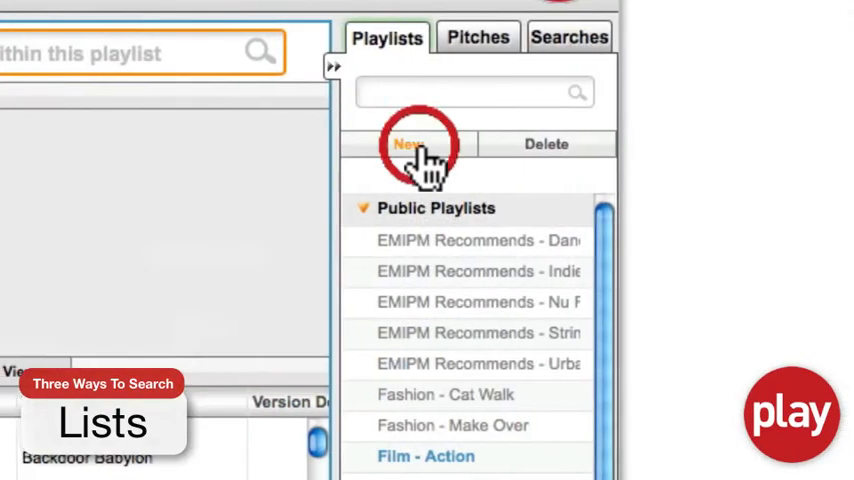
{"action": "left_click", "coordinate": [411, 144]}
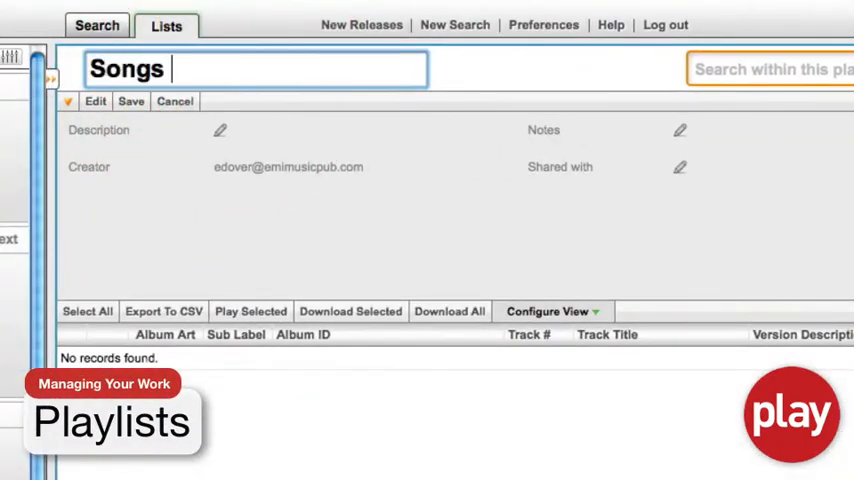
{"action": "type", "text": "for project X"}
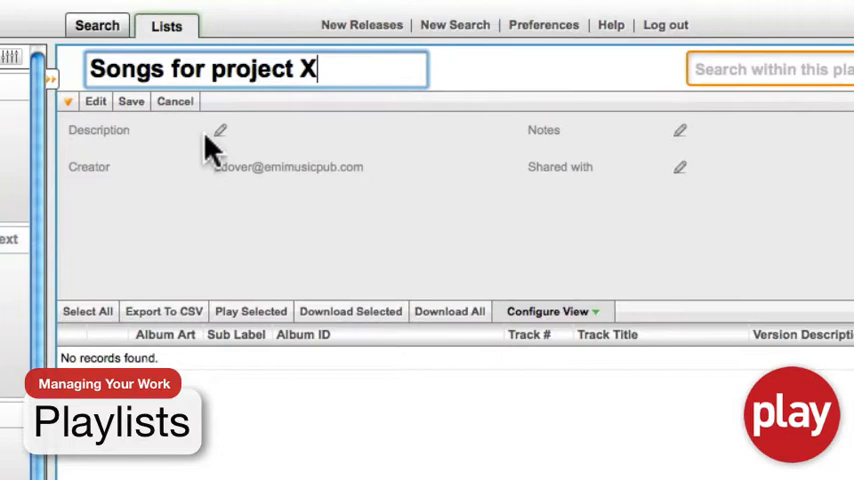
{"action": "type", "text": "Upbeat songs"}
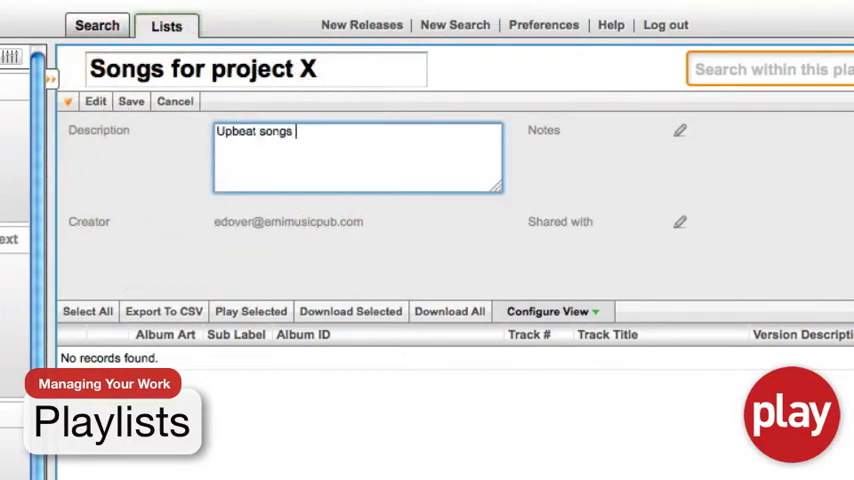
{"action": "type", "text": "for the new project"}
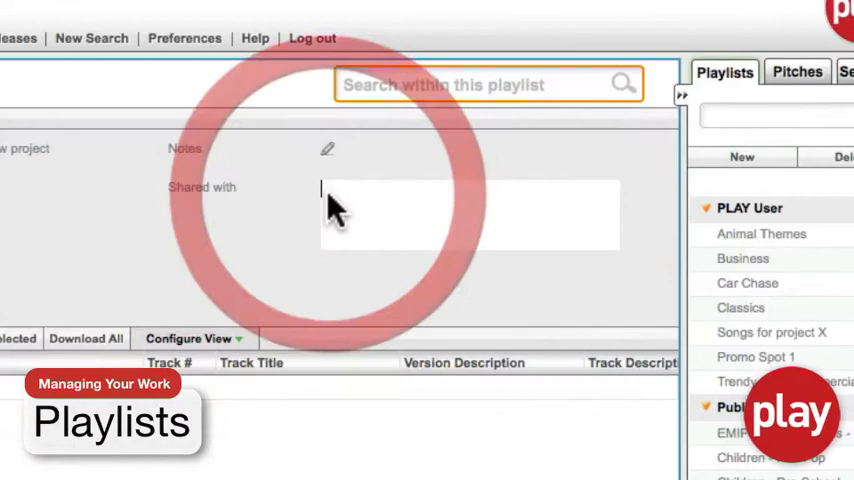
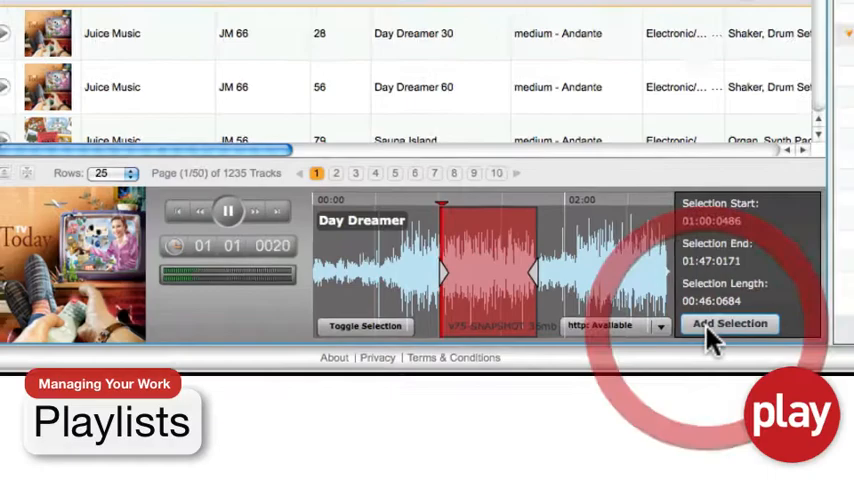
- Add the marked excerpt of Day Dreamer to the playlist
{"action": "left_click", "coordinate": [729, 323]}
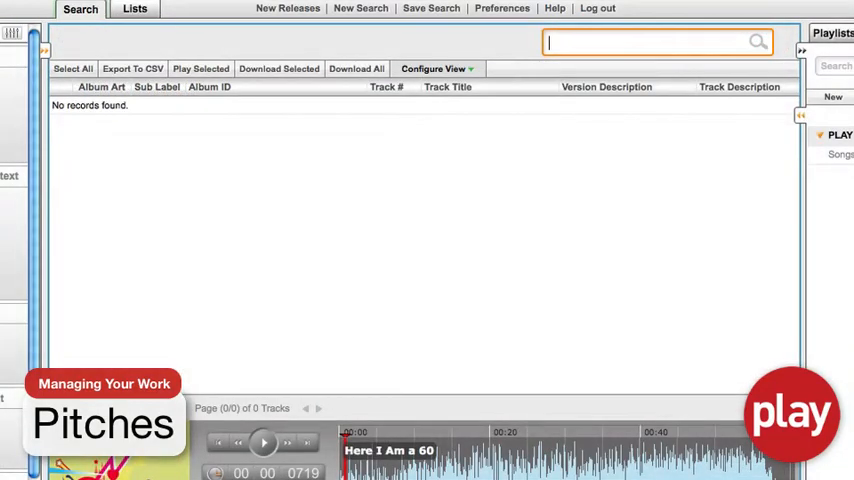
- Search for 'driving fast cheerful pop female' and scroll the 17 results
{"action": "type", "text": "driving fast cheerf"}
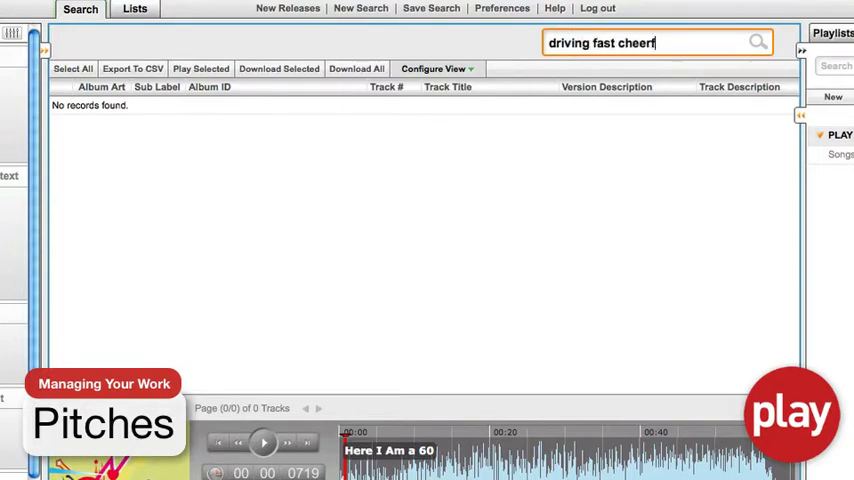
{"action": "type", "text": "ul pop fema"}
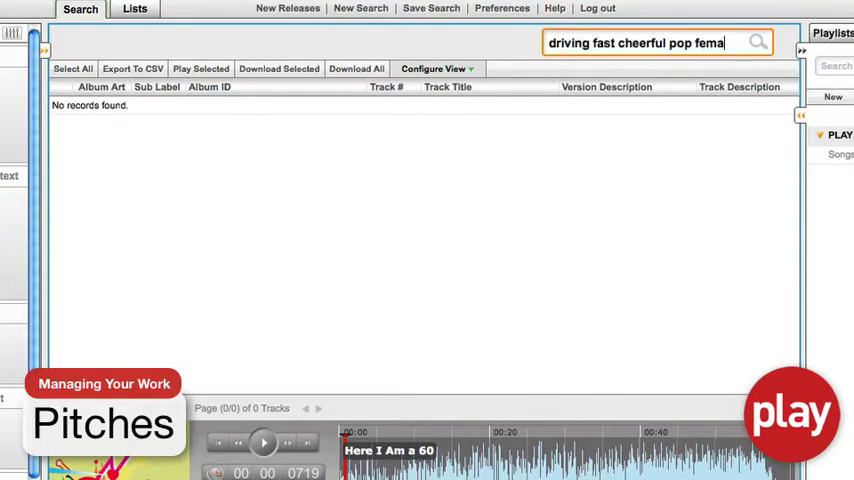
{"action": "left_click", "coordinate": [759, 44]}
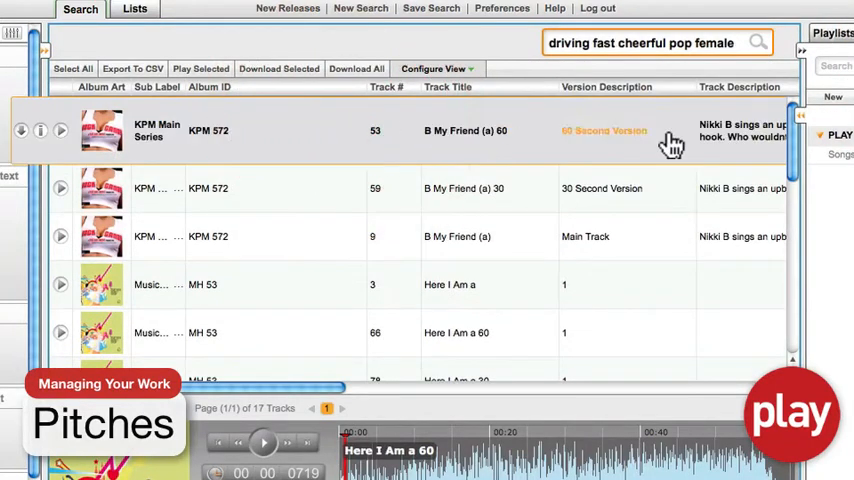
{"action": "scroll", "scroll_direction": "down", "scroll_amount": 3}
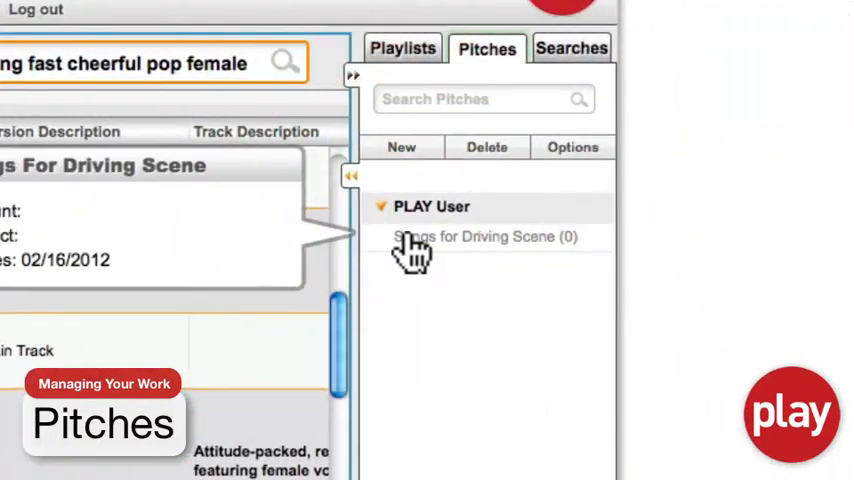
- Open the Songs for Driving Scene pitch and publish it as a shareable page
{"action": "left_click", "coordinate": [470, 236]}
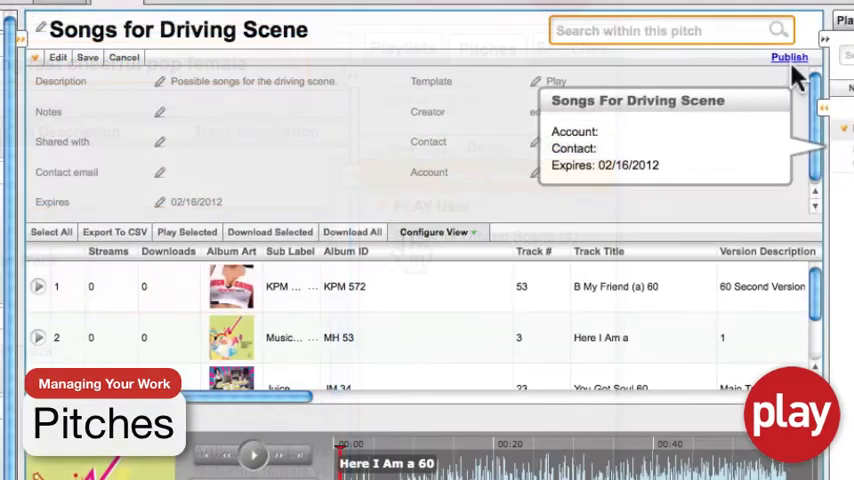
{"action": "left_click", "coordinate": [787, 57]}
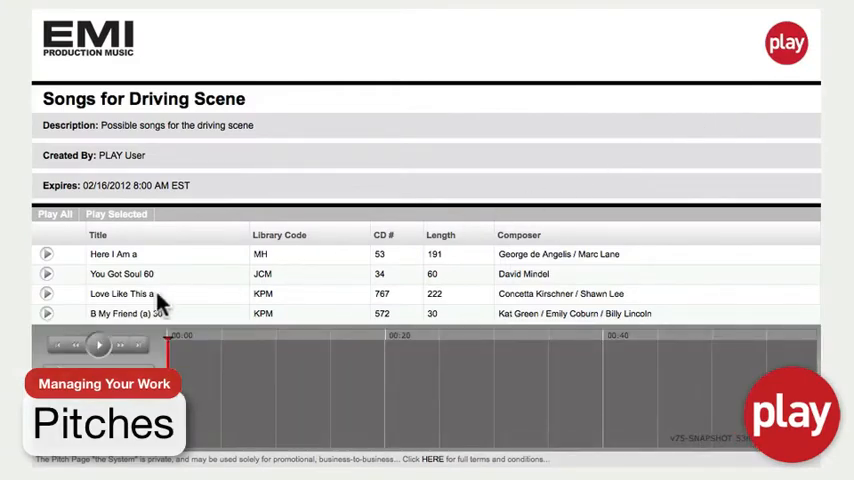
- Play a track from the published Songs for Driving Scene pitch page
{"action": "left_click", "coordinate": [44, 323]}
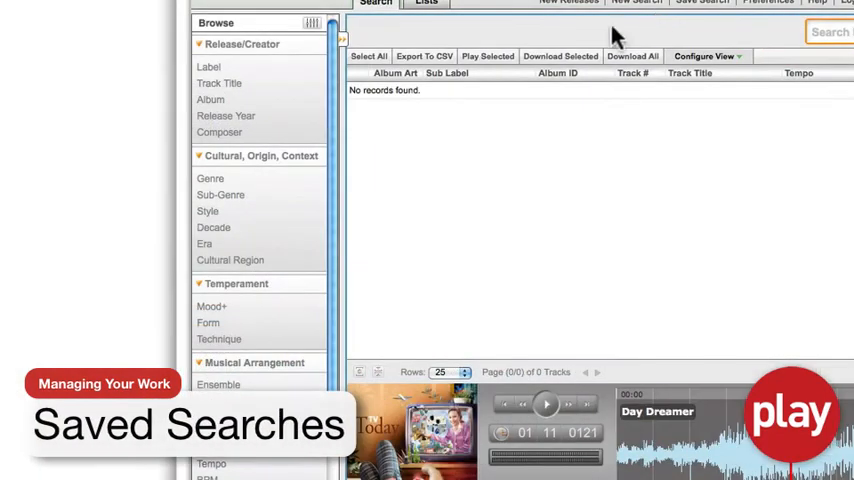
{"action": "mouse_move", "coordinate": [390, 235]}
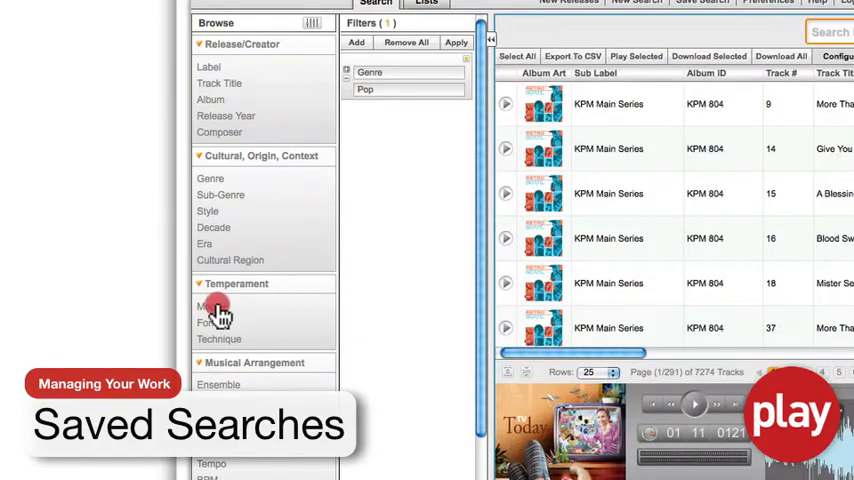
- Add the cheerful/bright mood filter and save the search, naming it 'Che…'
{"action": "left_click", "coordinate": [208, 306]}
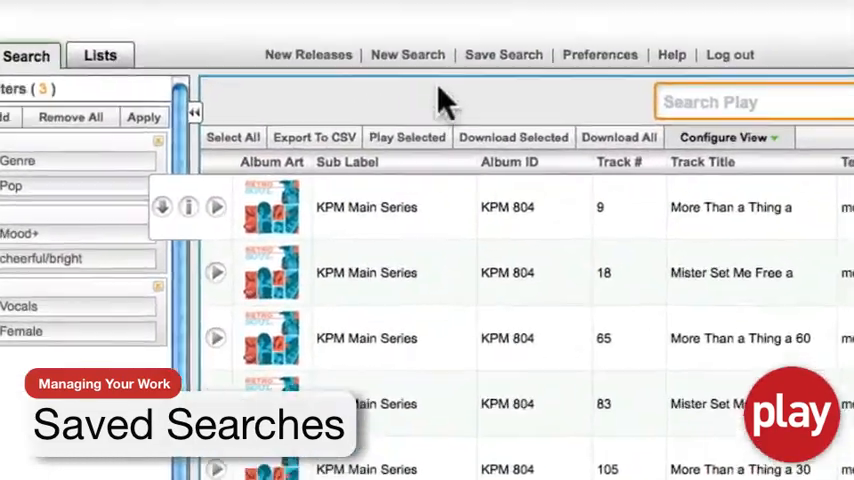
{"action": "left_click", "coordinate": [503, 54]}
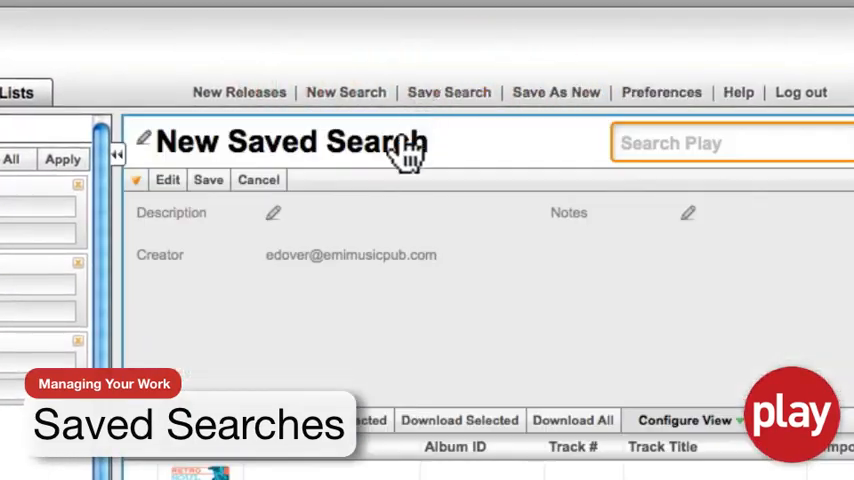
{"action": "type", "text": "Che"}
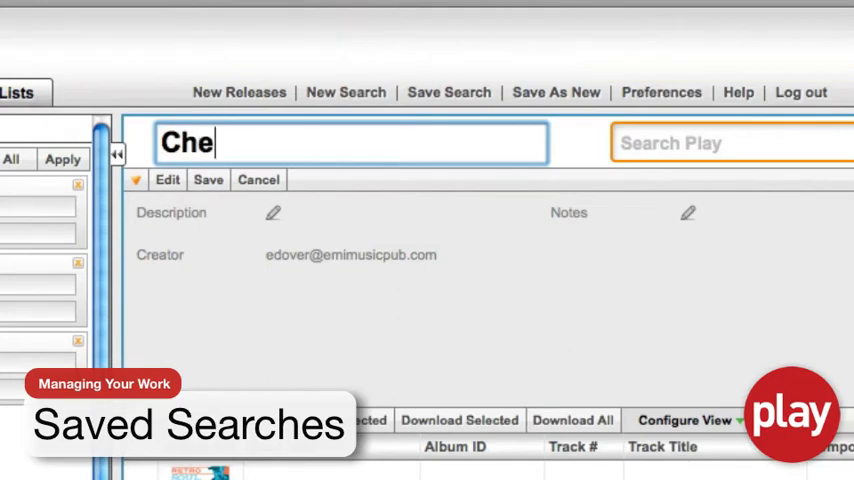